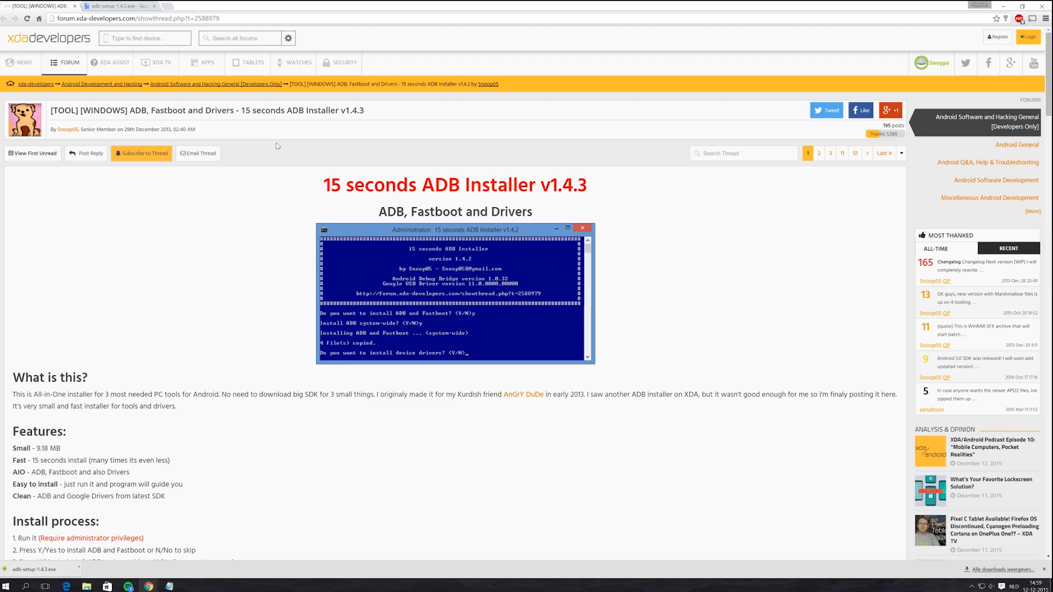
# - Answer Y to install ADB and Fastboot system-wide and Y to install device drivers
pyautogui.scroll(-3)
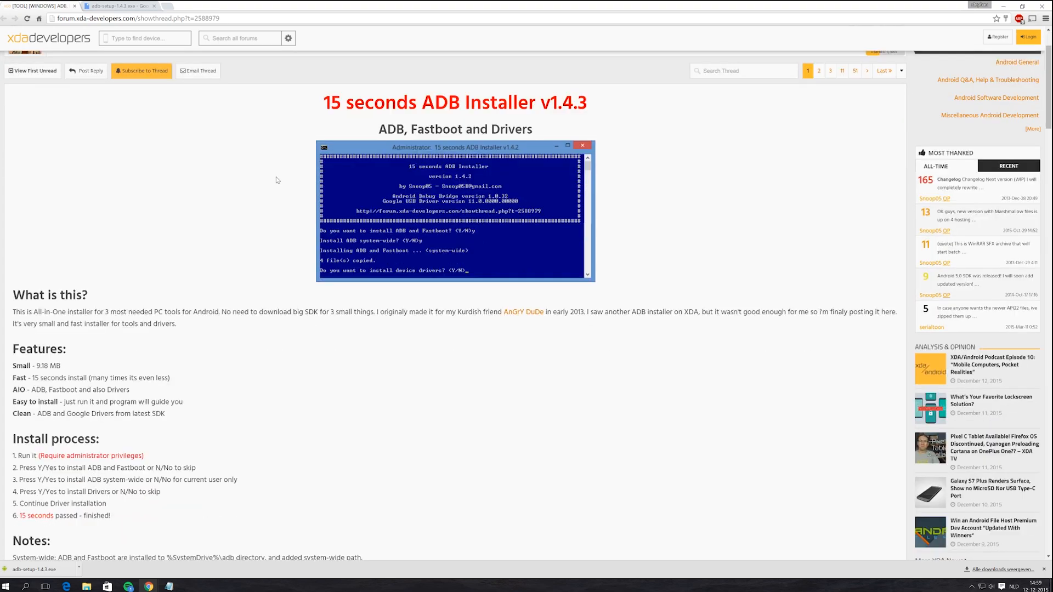
pyautogui.scroll(-3)
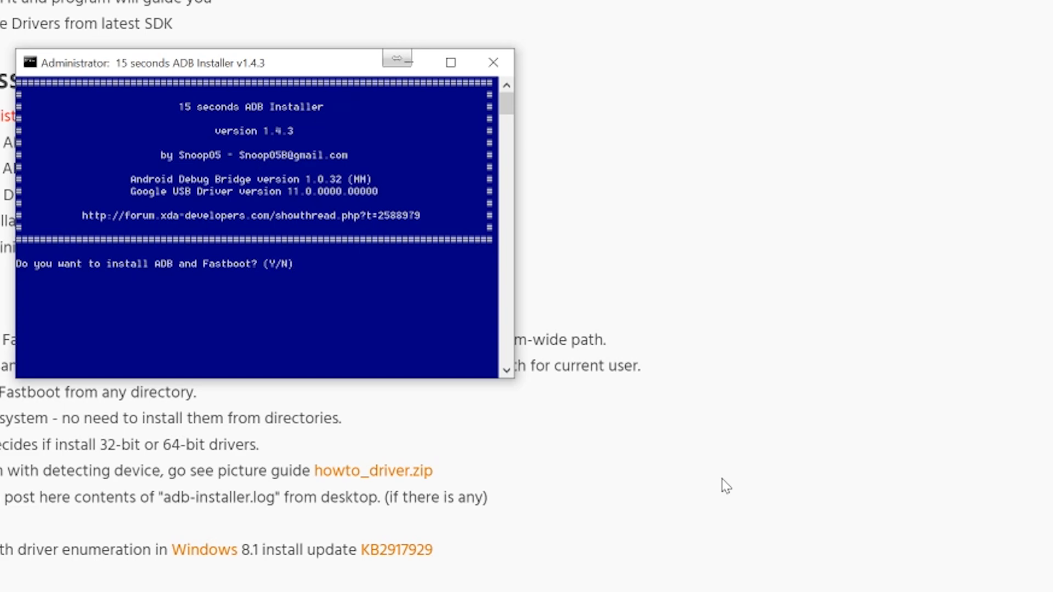
pyautogui.write('y')
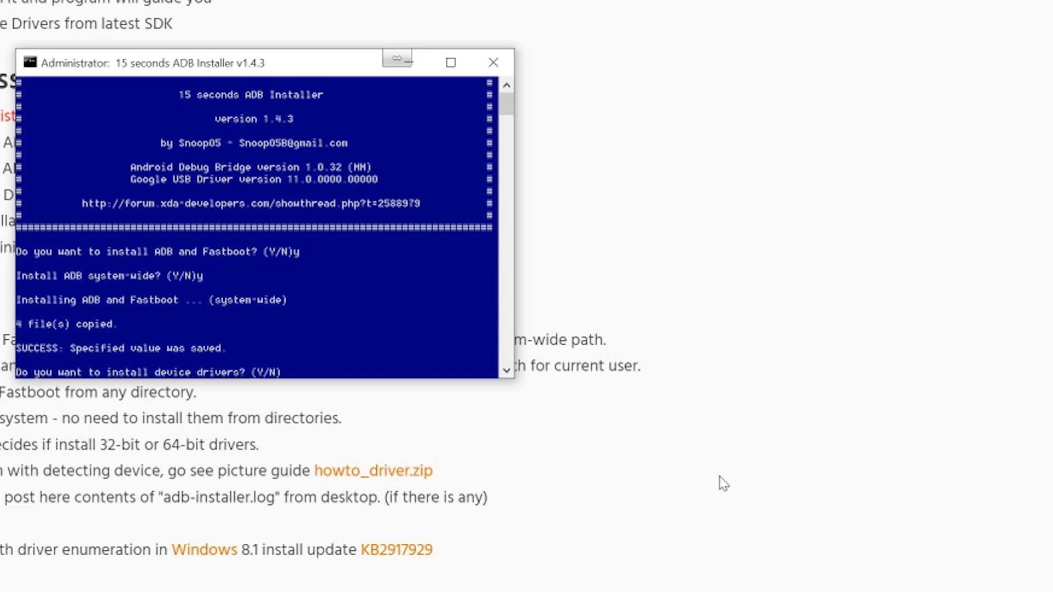
pyautogui.write('y')
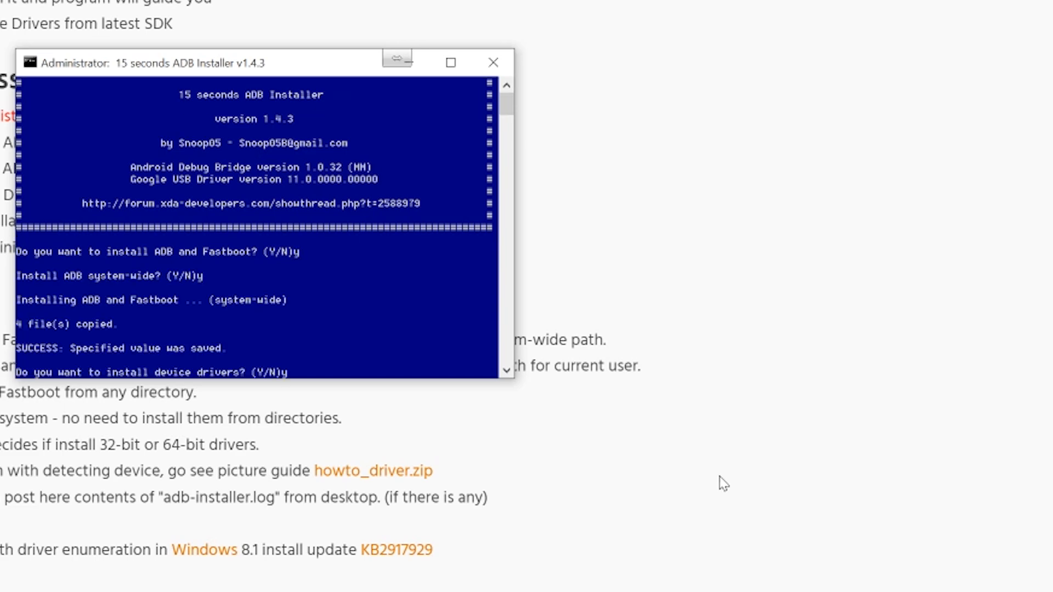
pyautogui.click(1019, 481)
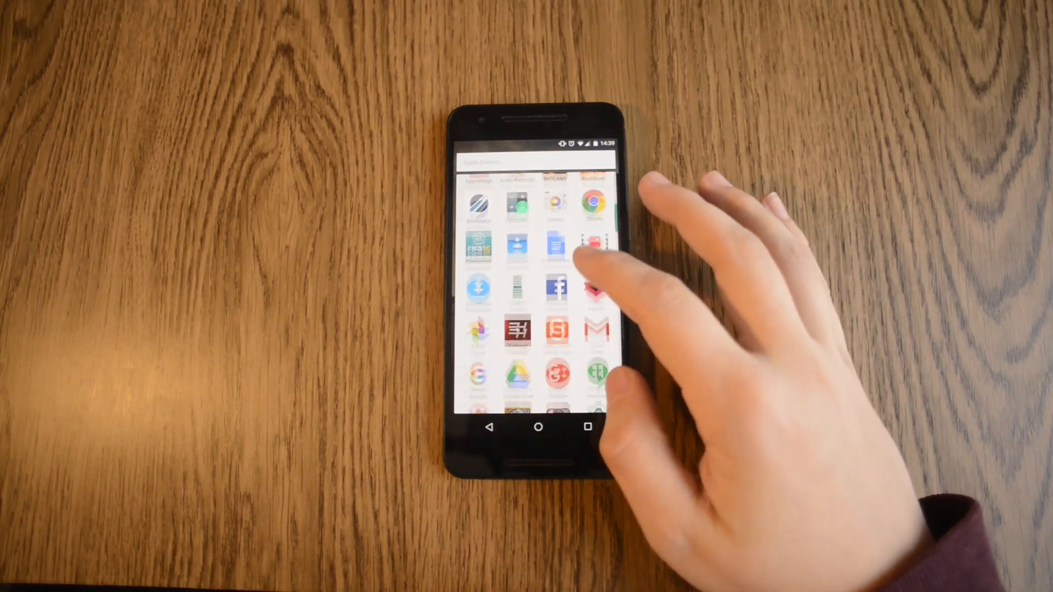
# - Go into the phone's Settings and About phone, then scroll toward the USB debugging option
pyautogui.scroll(-3)
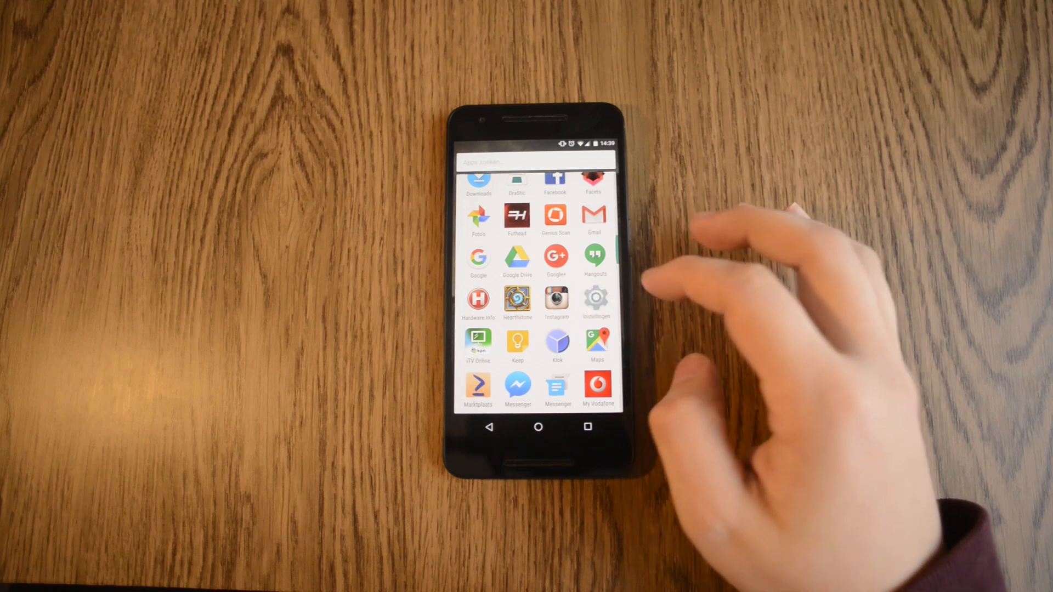
pyautogui.click(594, 298)
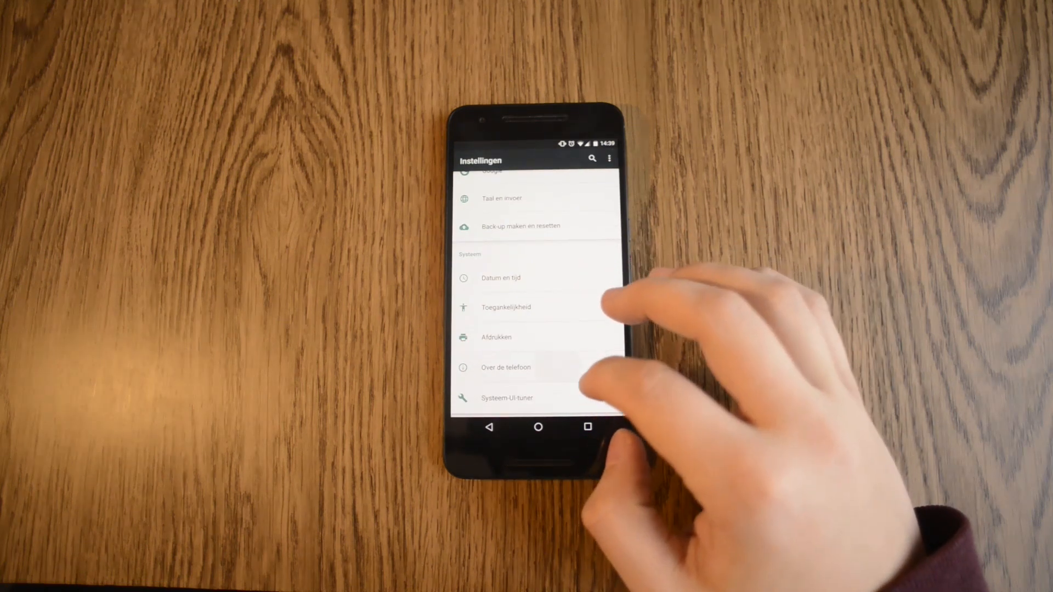
pyautogui.click(506, 368)
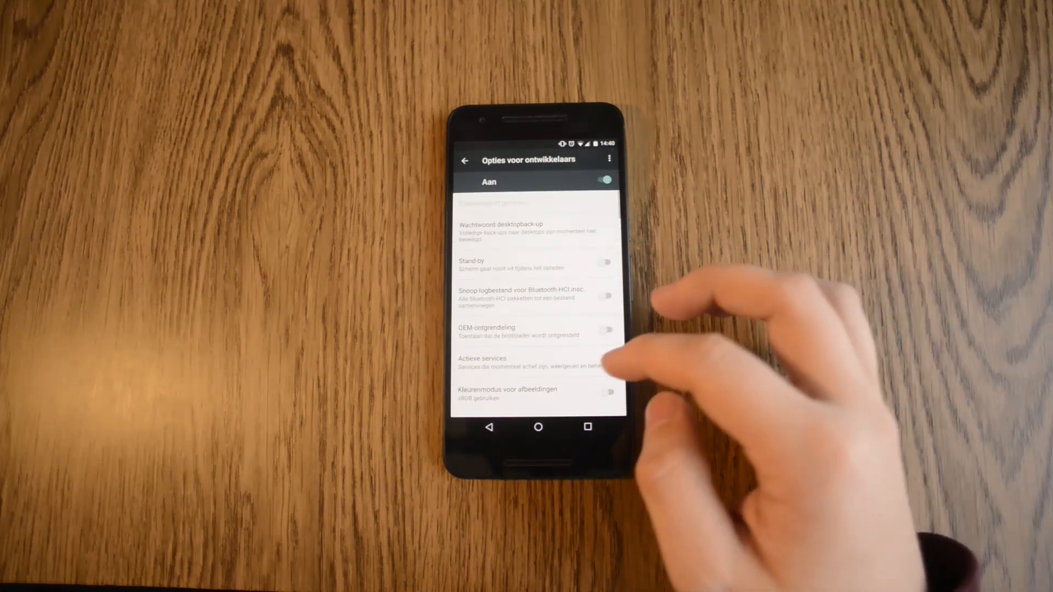
pyautogui.scroll(3)
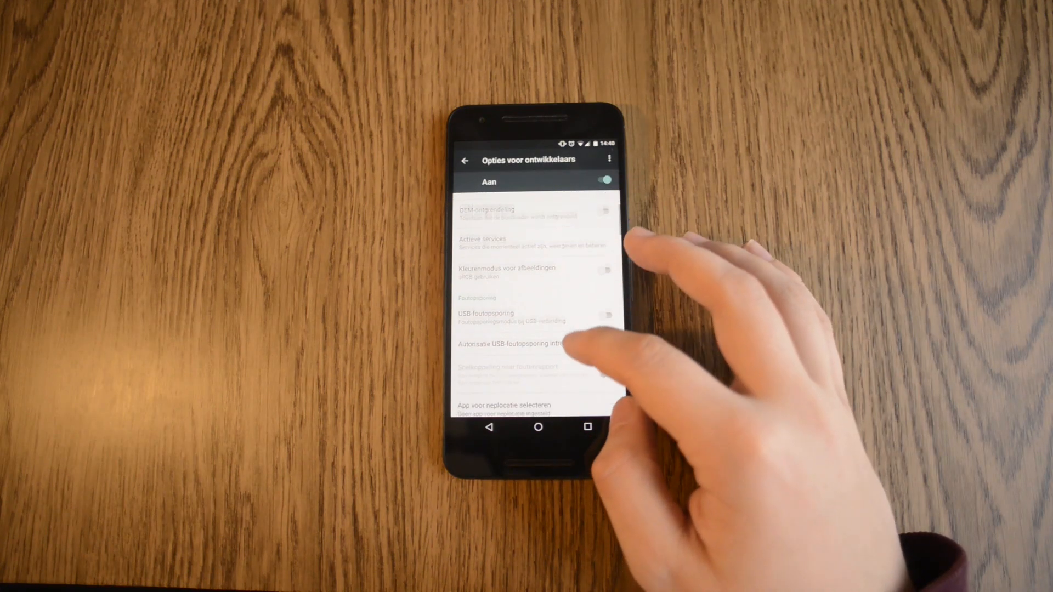
pyautogui.scroll(3)
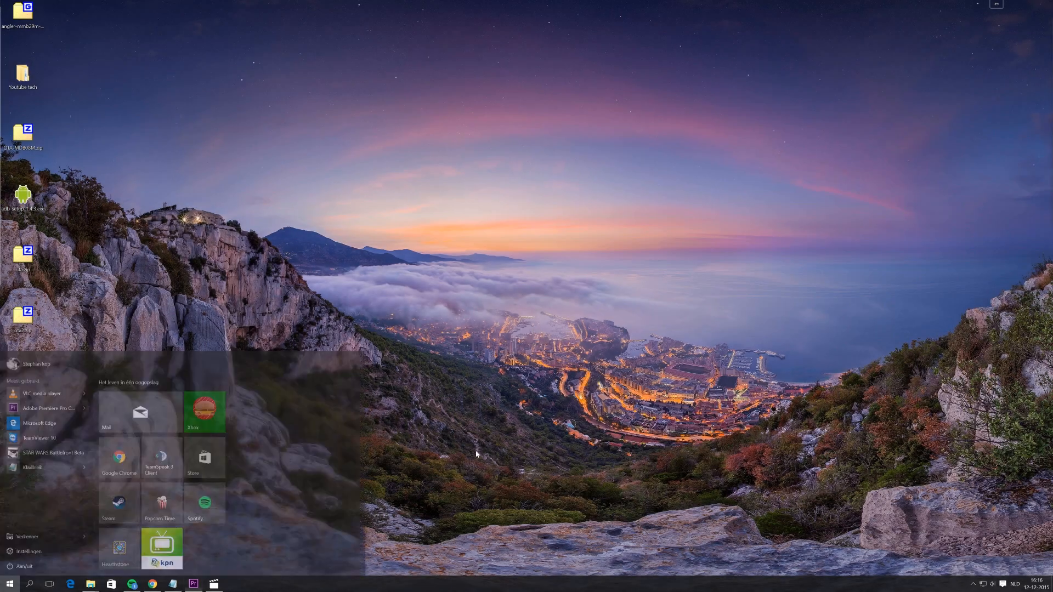
# - Search Start for cmd and run it as administrator, confirming the UAC prompt
pyautogui.click(10, 583)
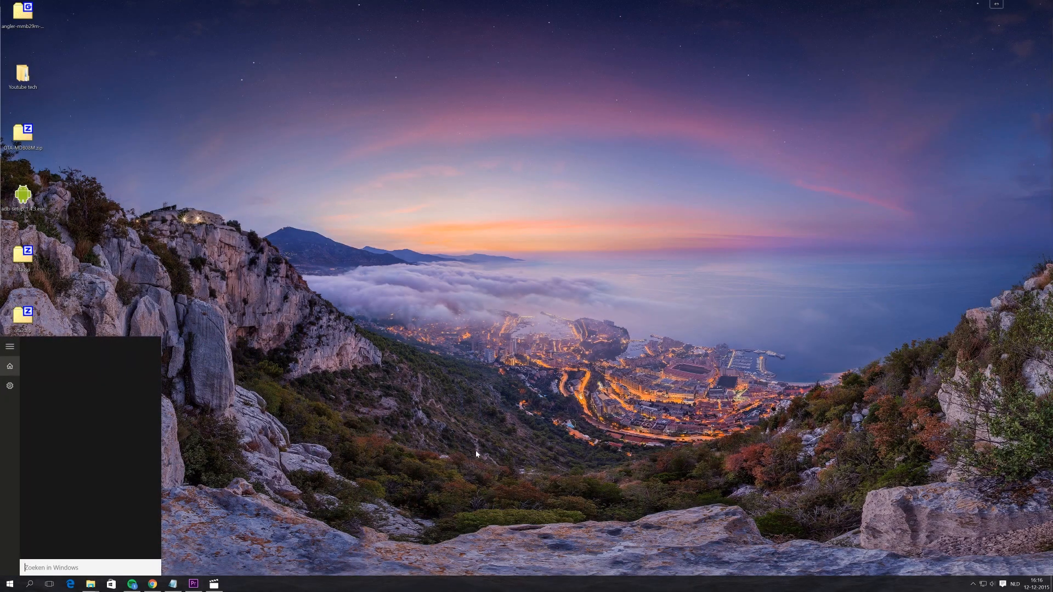
pyautogui.write('cmd')
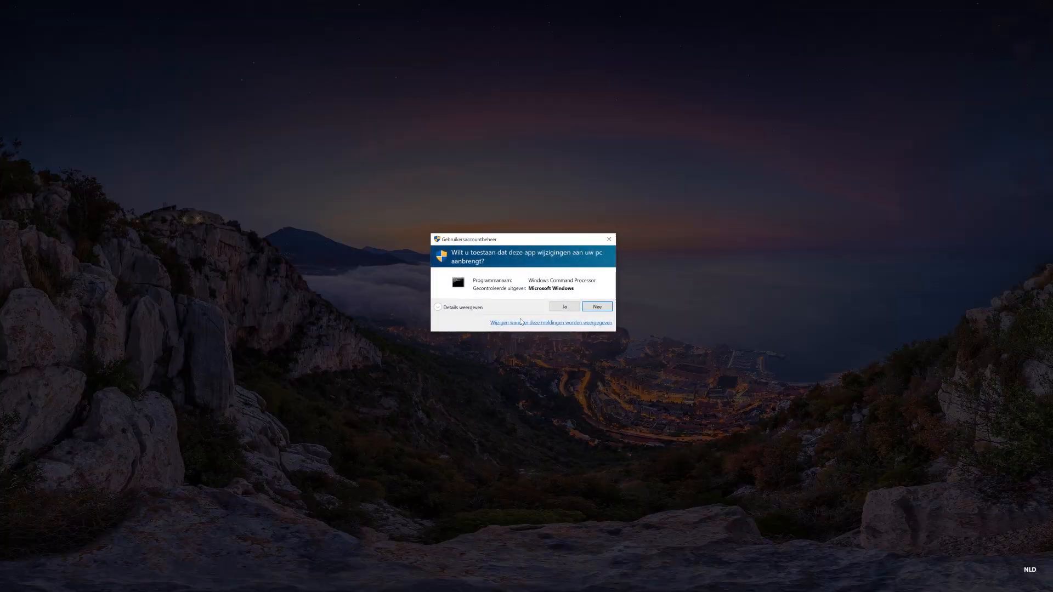
pyautogui.click(563, 306)
pyautogui.write('cd c:')
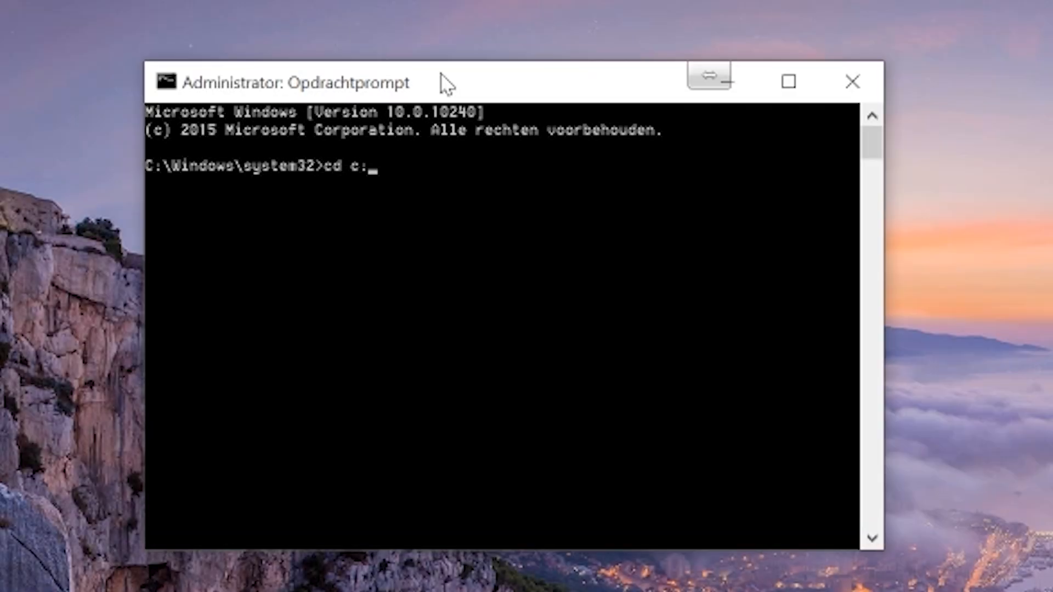
# - Change directory to c:\adb and begin an adb command at the prompt
pyautogui.write('\\')
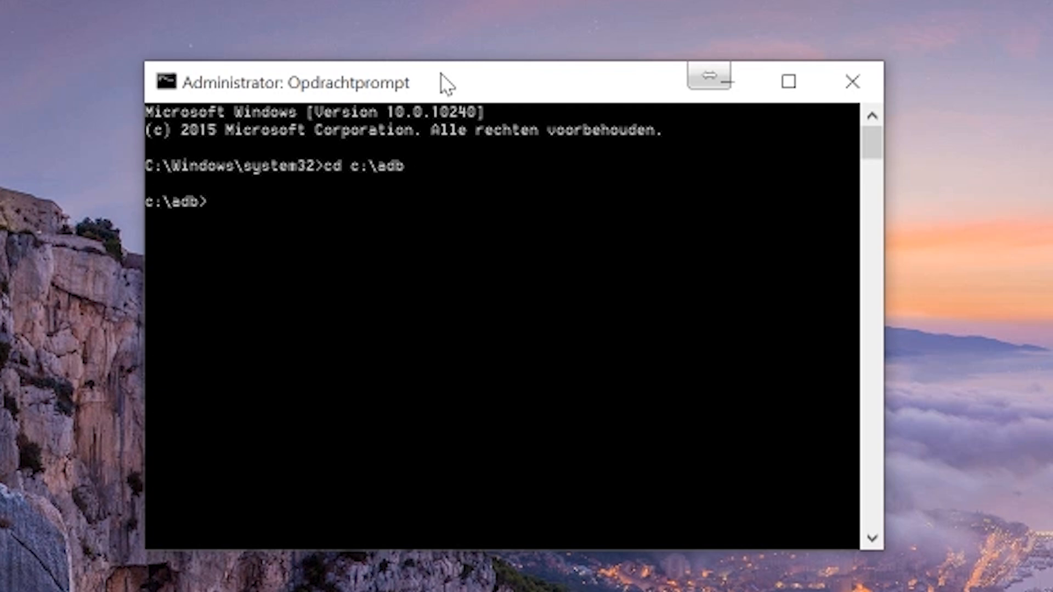
pyautogui.write('adb')
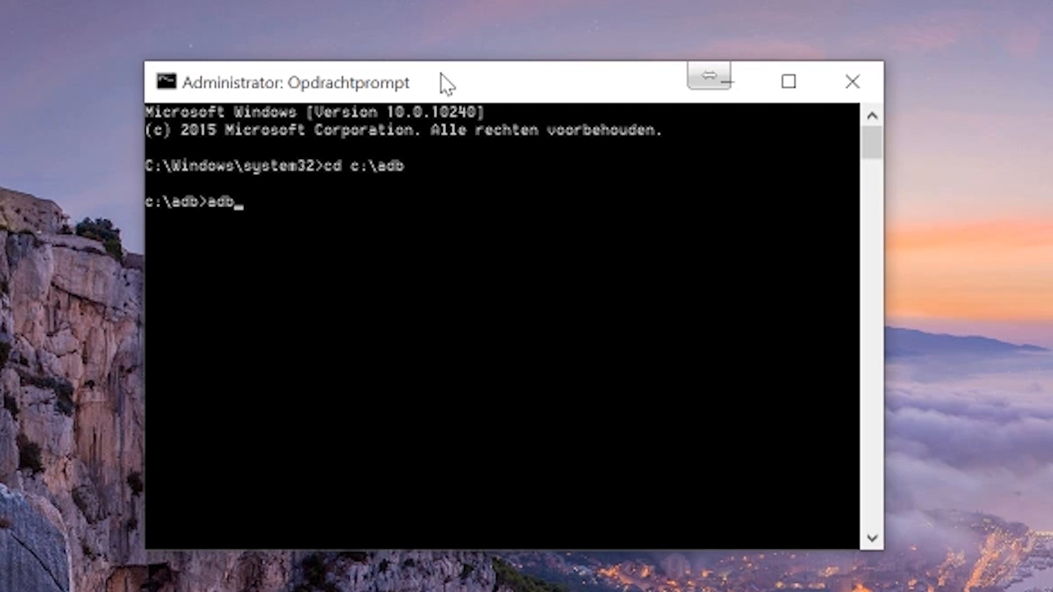